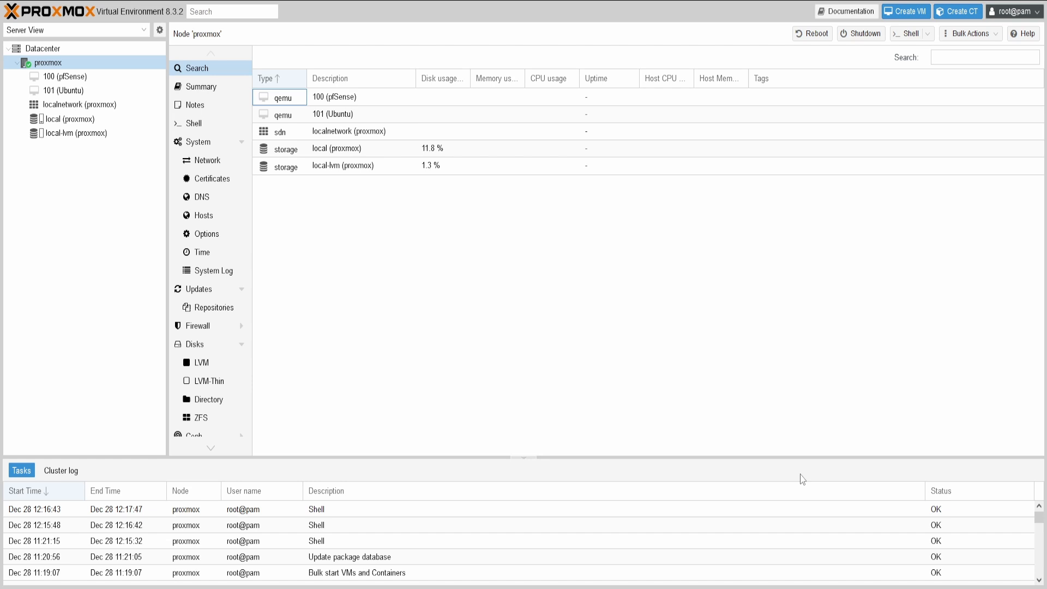
mouse_move(763, 348)
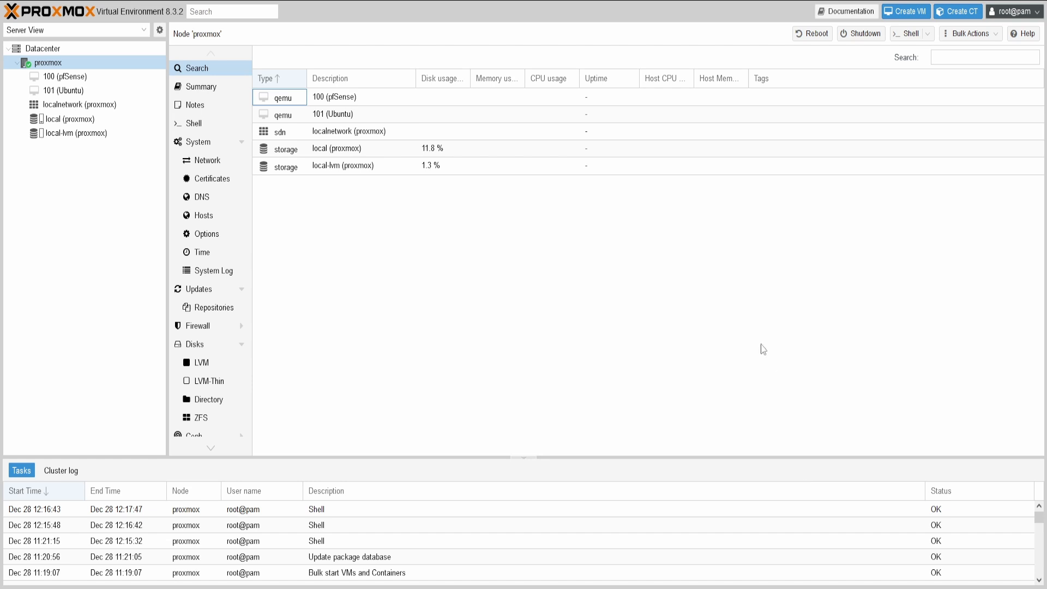
mouse_move(206, 123)
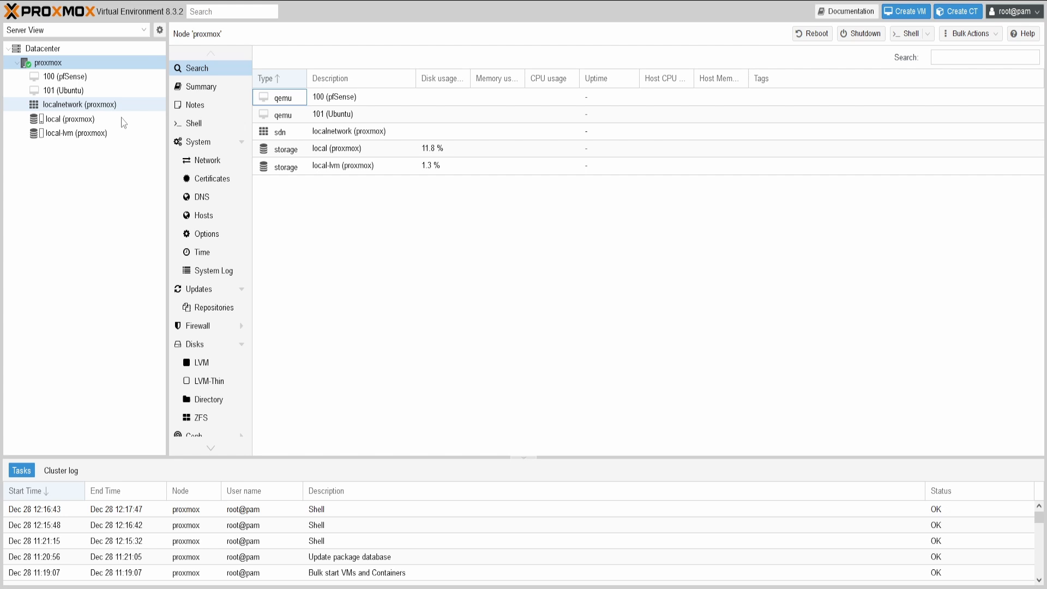
Start a Shell session on the proxmox node to reach its root prompt.
click(194, 123)
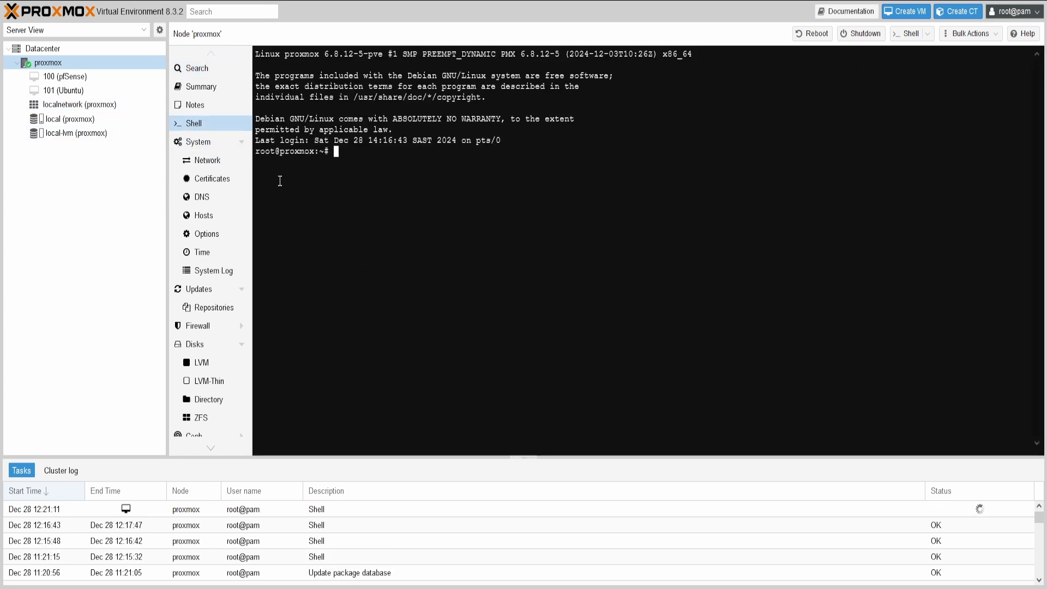
mouse_move(311, 202)
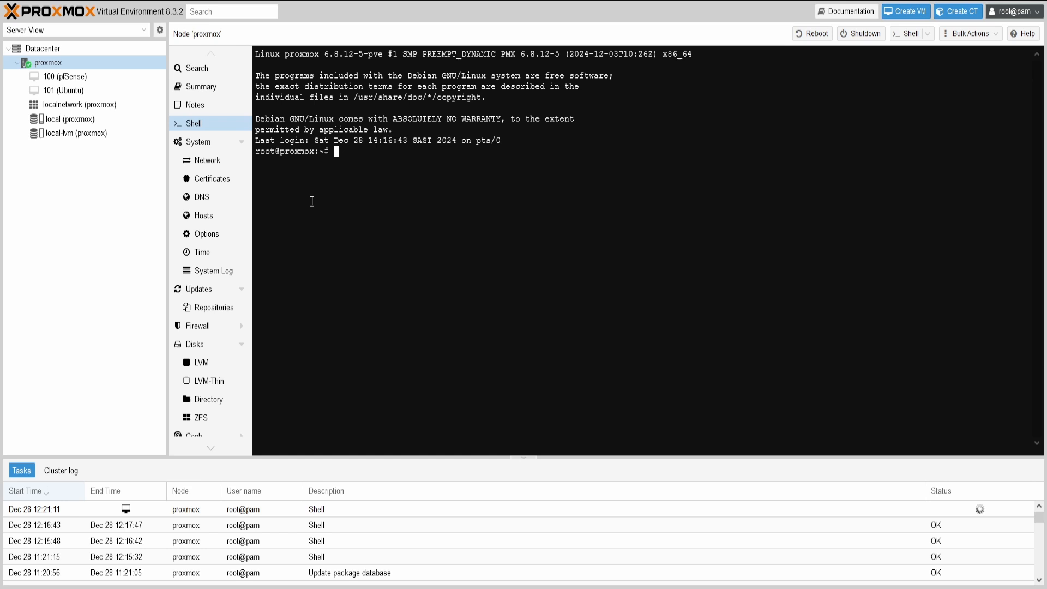